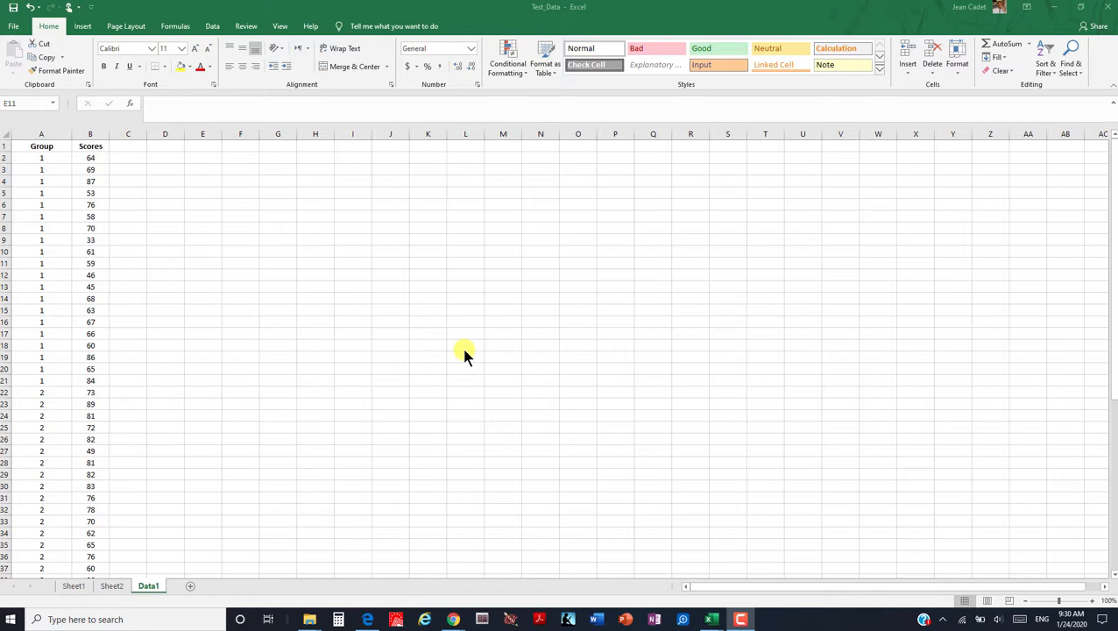
pyautogui.moveTo(440, 301)
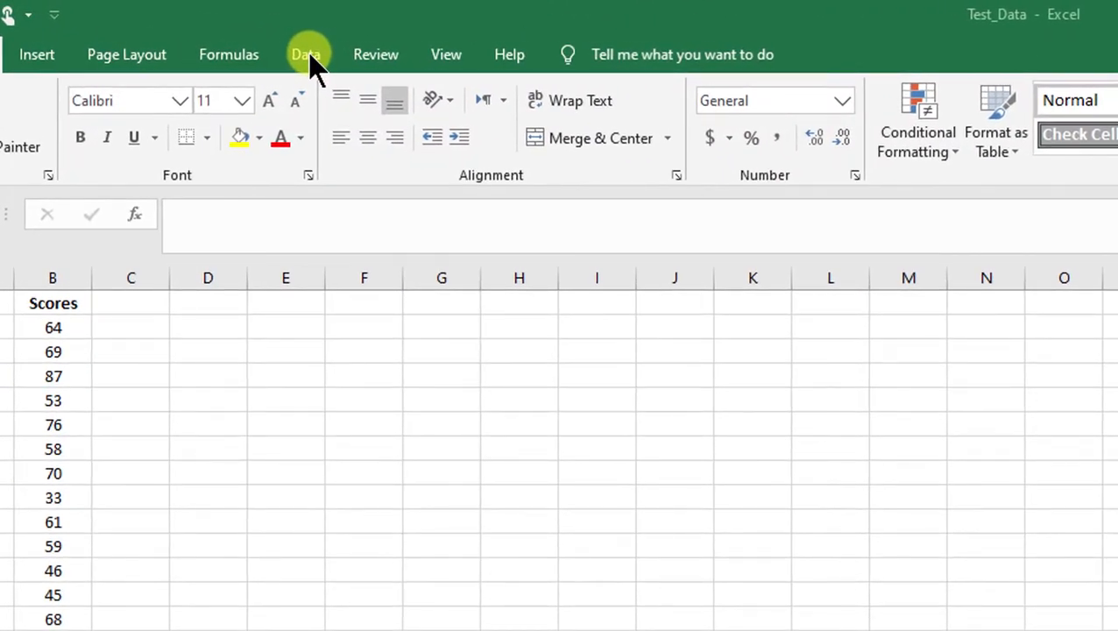
# Show the Data ribbon to check that no Data Analysis command exists yet.
pyautogui.click(305, 55)
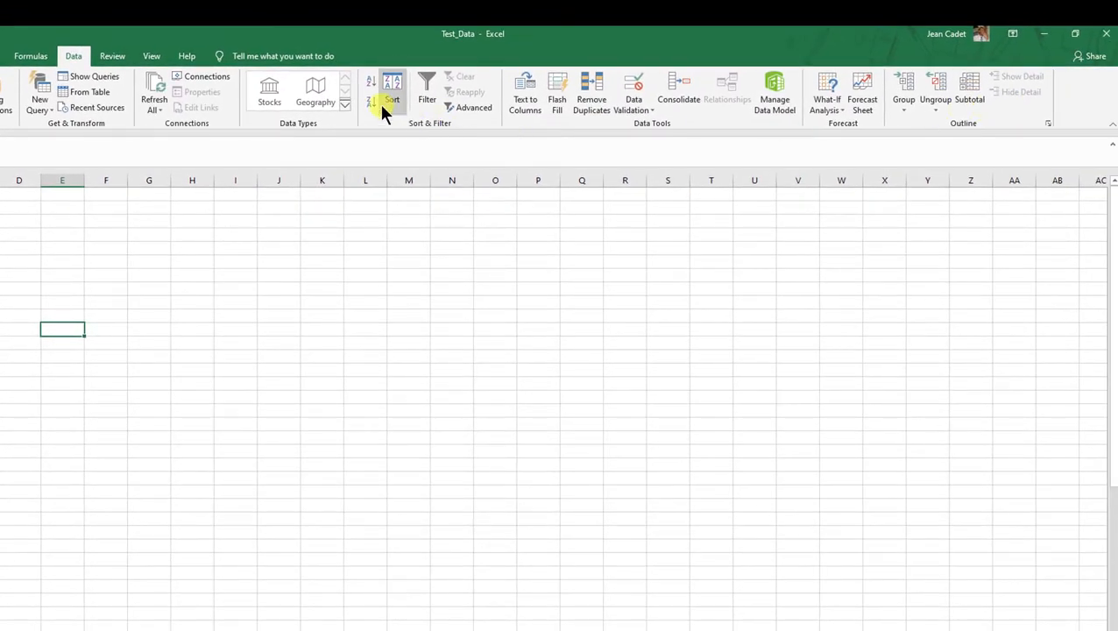
pyautogui.moveTo(1073, 87)
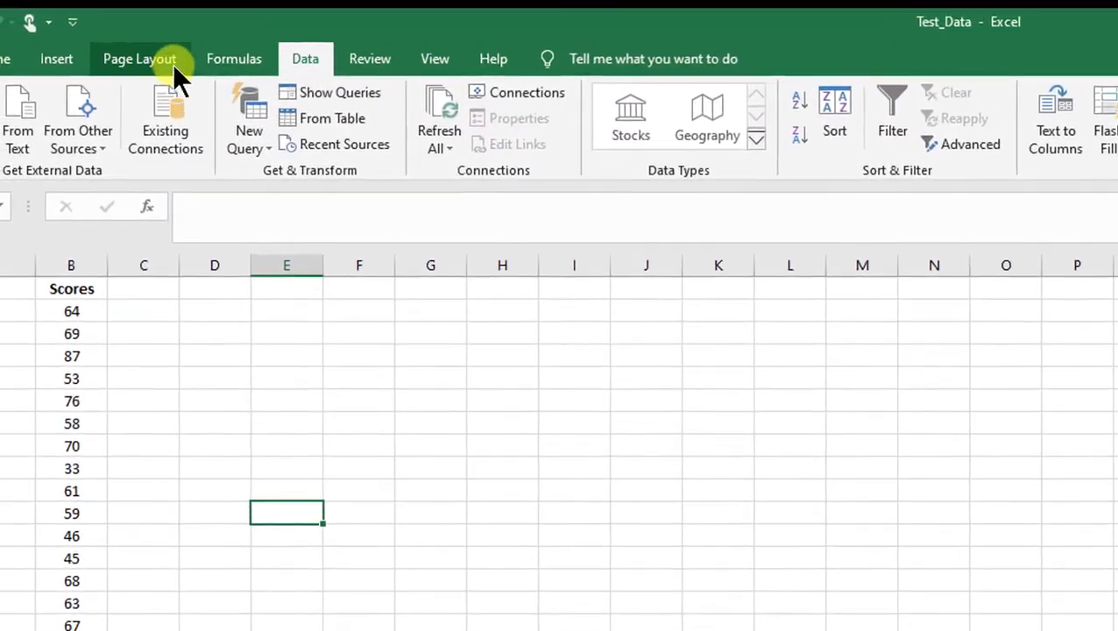
# Browse the Statistical functions list under Formulas > More Functions without inserting any.
pyautogui.click(322, 60)
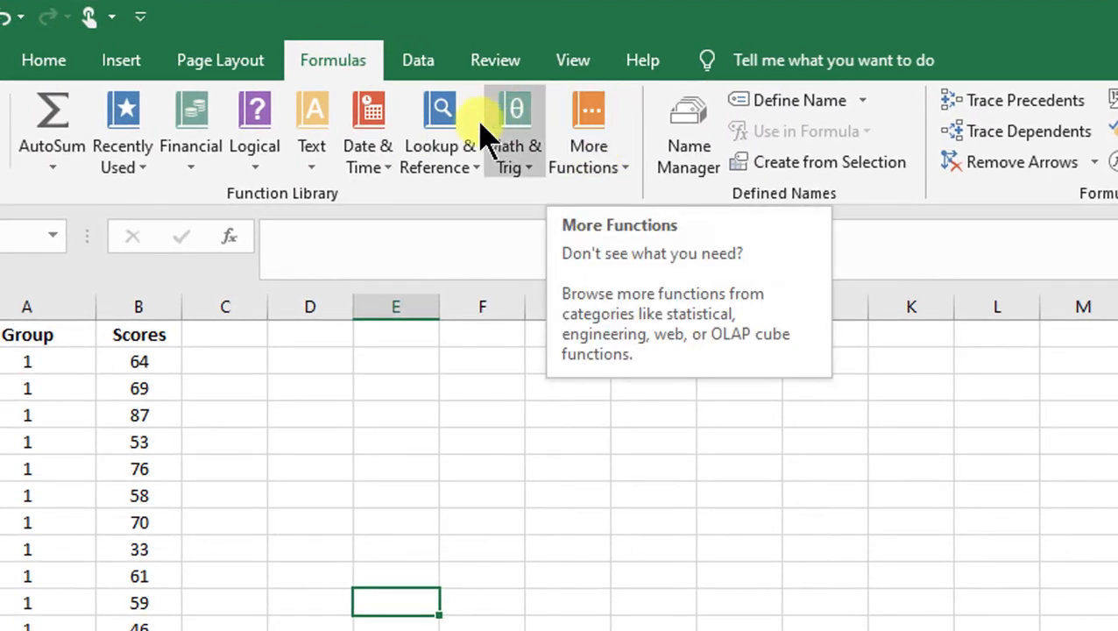
pyautogui.moveTo(312, 123)
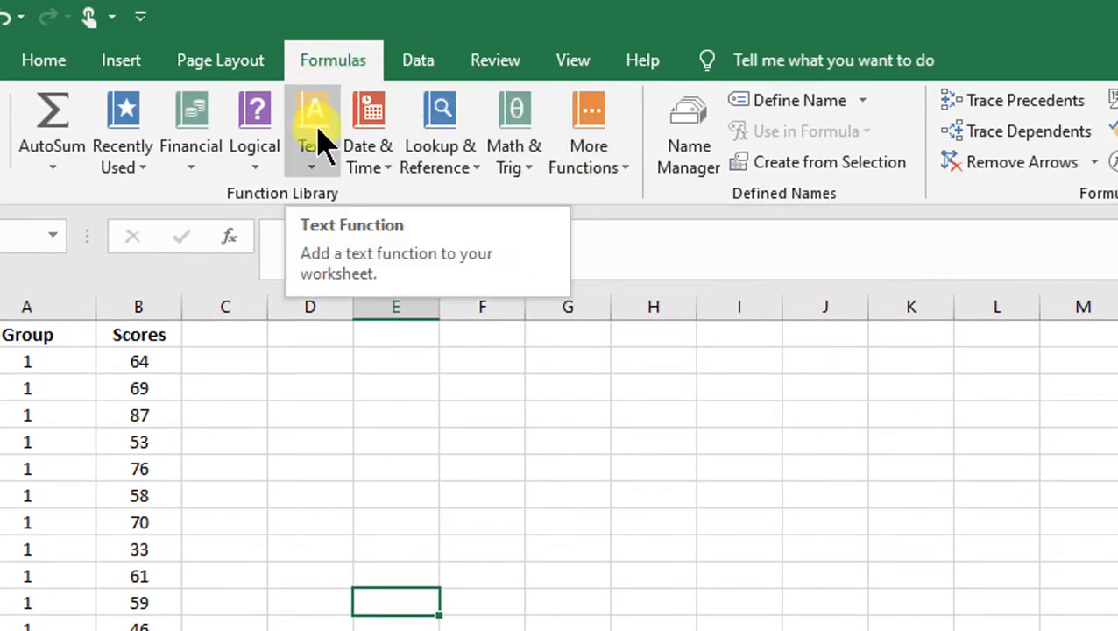
pyautogui.moveTo(589, 154)
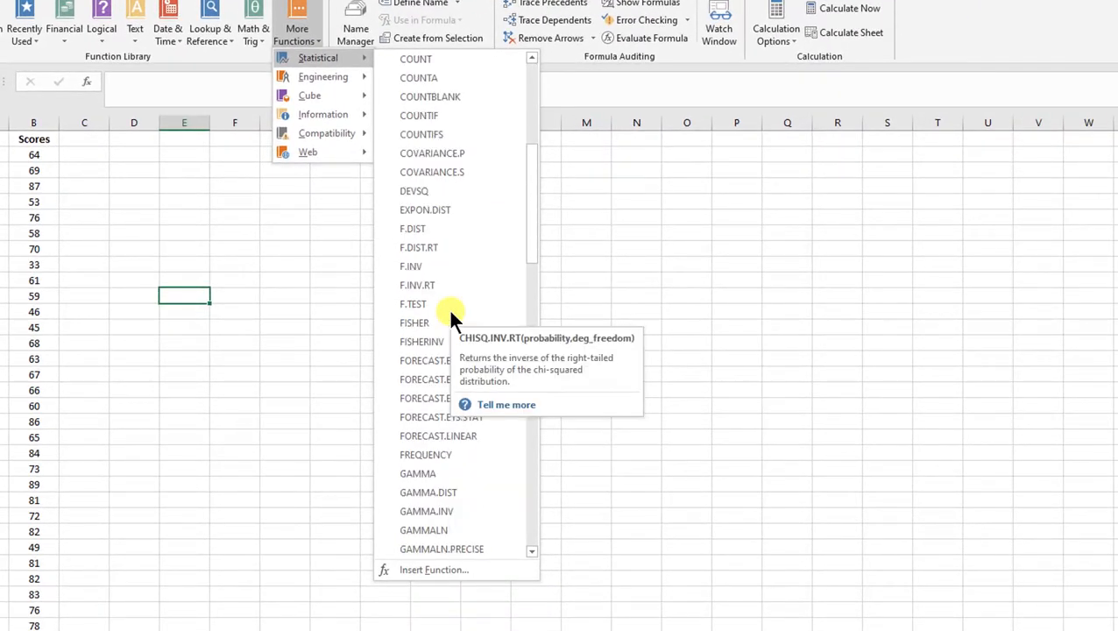
pyautogui.scroll(-3)
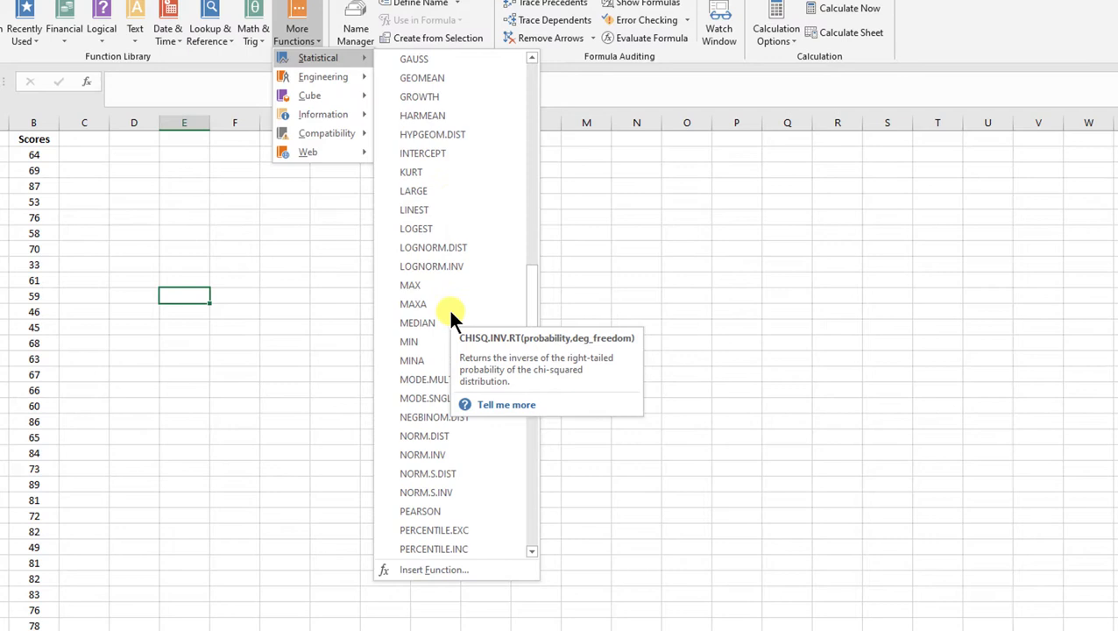
pyautogui.moveTo(442, 196)
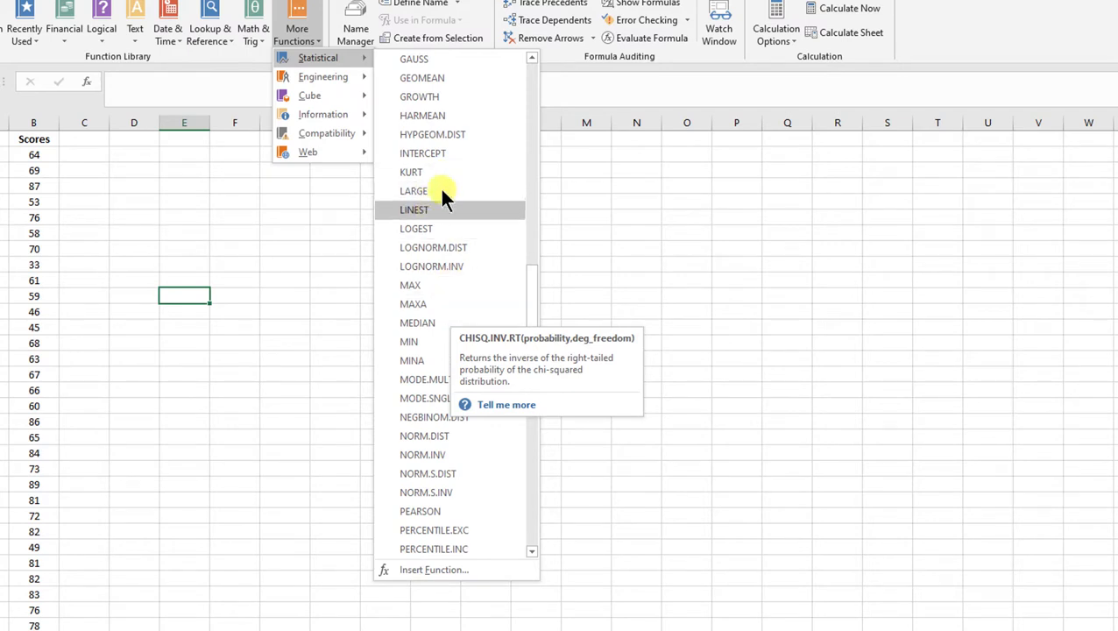
pyautogui.moveTo(438, 211)
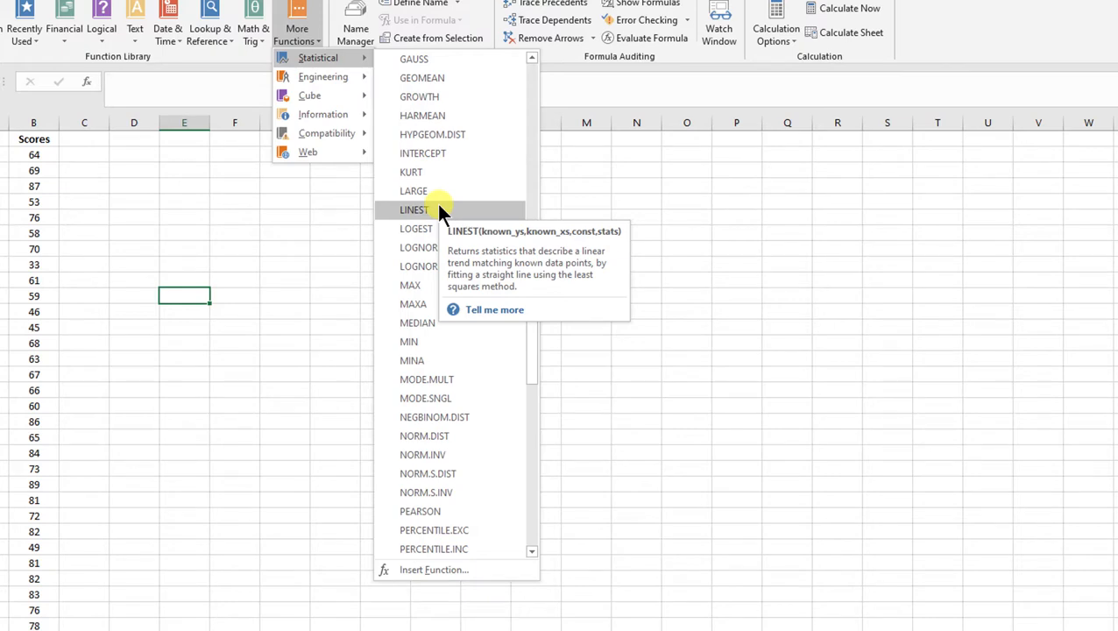
pyautogui.moveTo(413, 191)
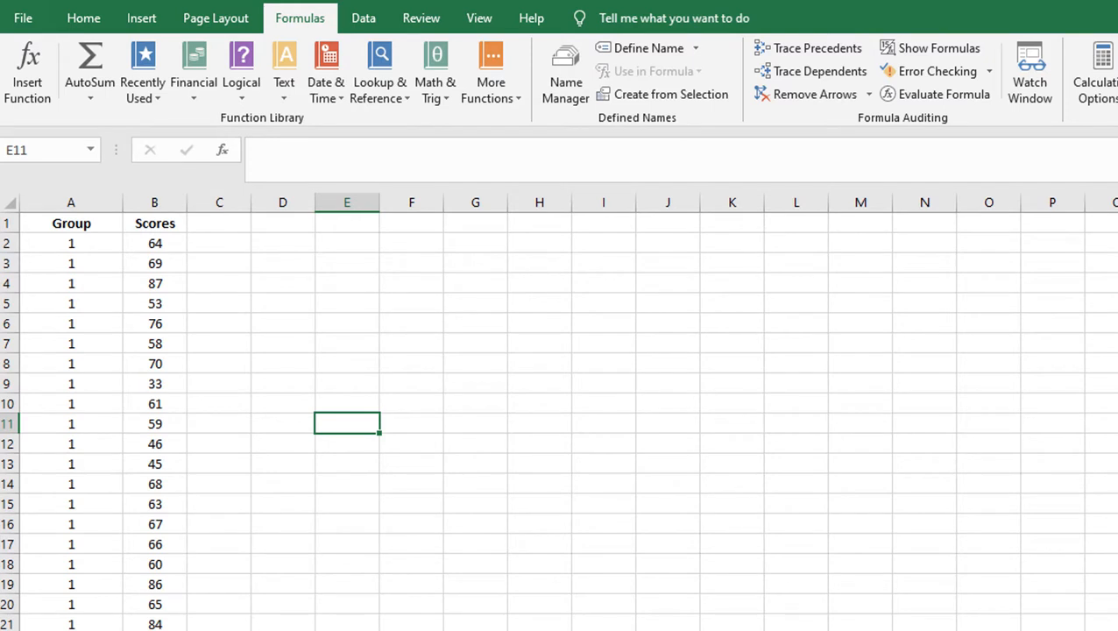
pyautogui.moveTo(420, 17)
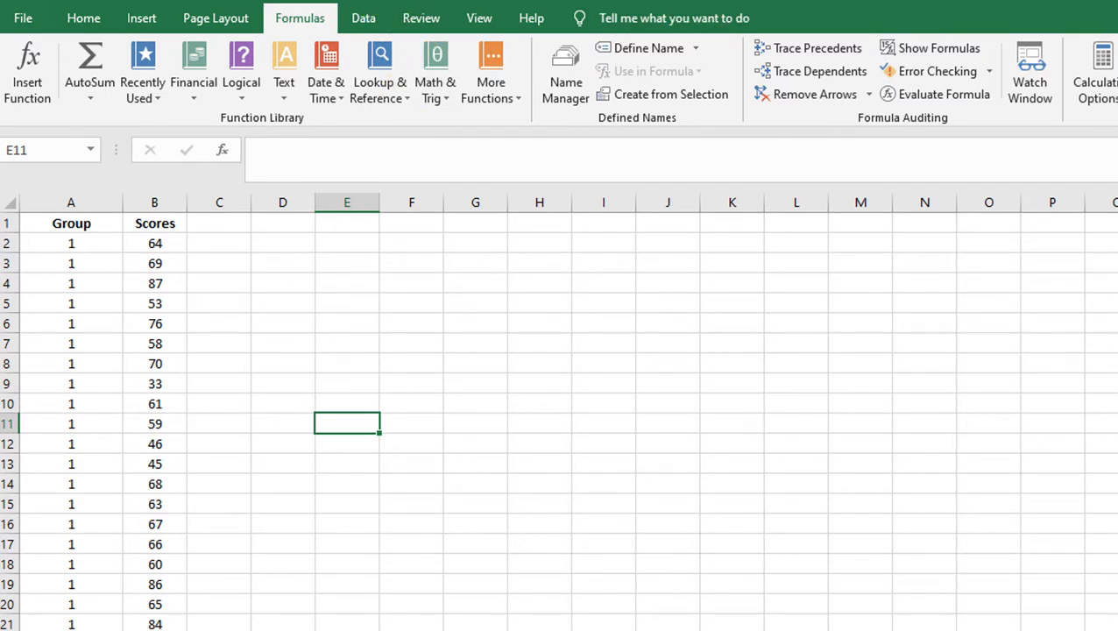
pyautogui.moveTo(712, 67)
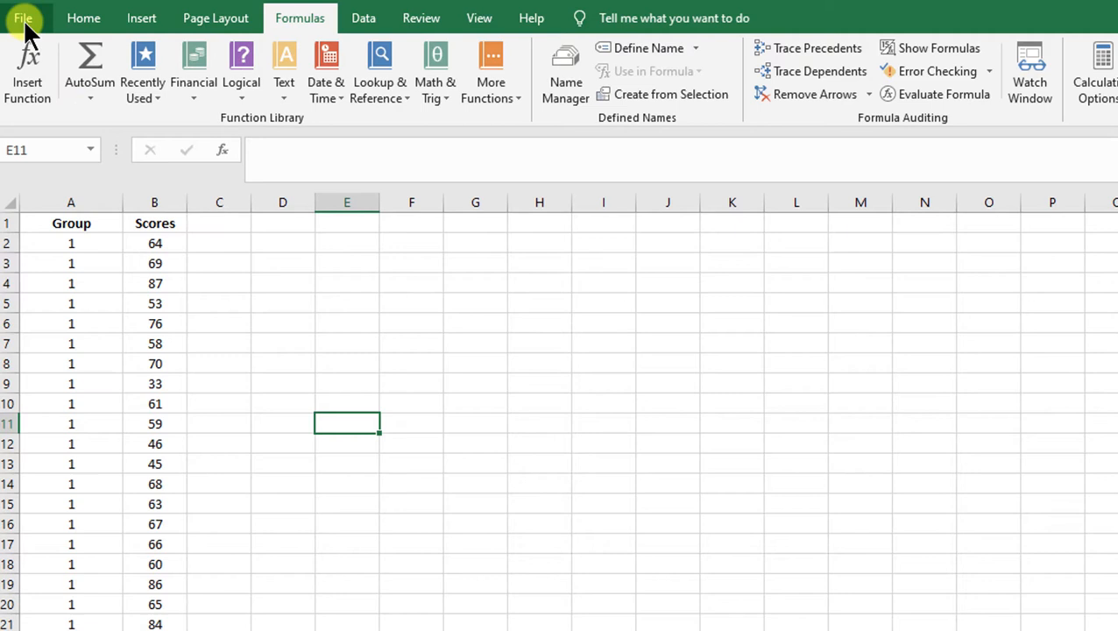
# Reach Excel Options from the File backstage view.
pyautogui.click(23, 18)
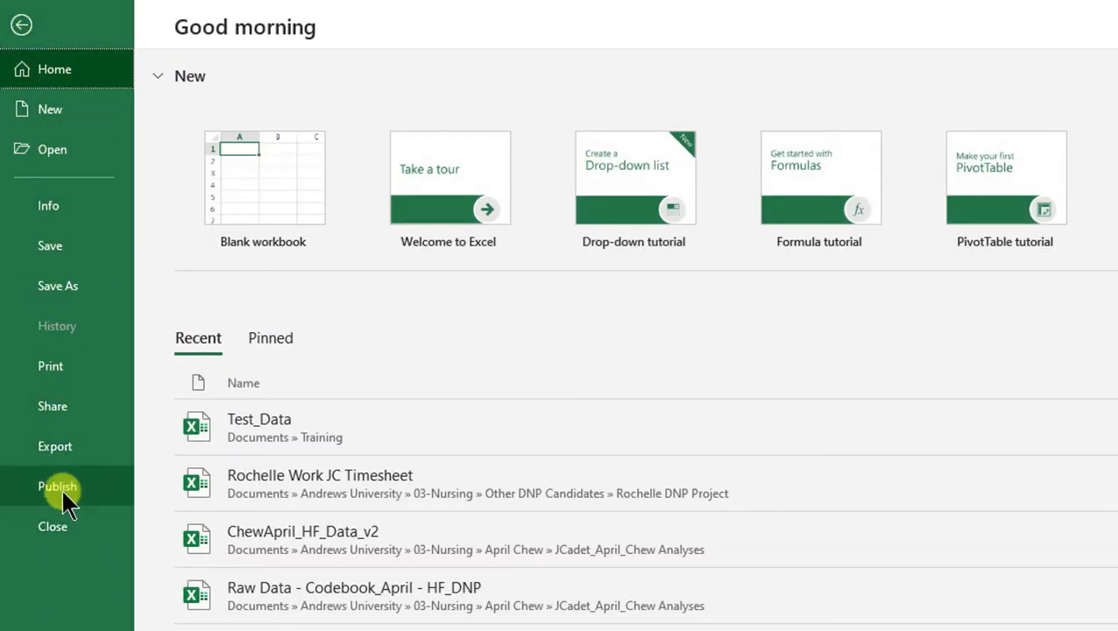
pyautogui.moveTo(35, 535)
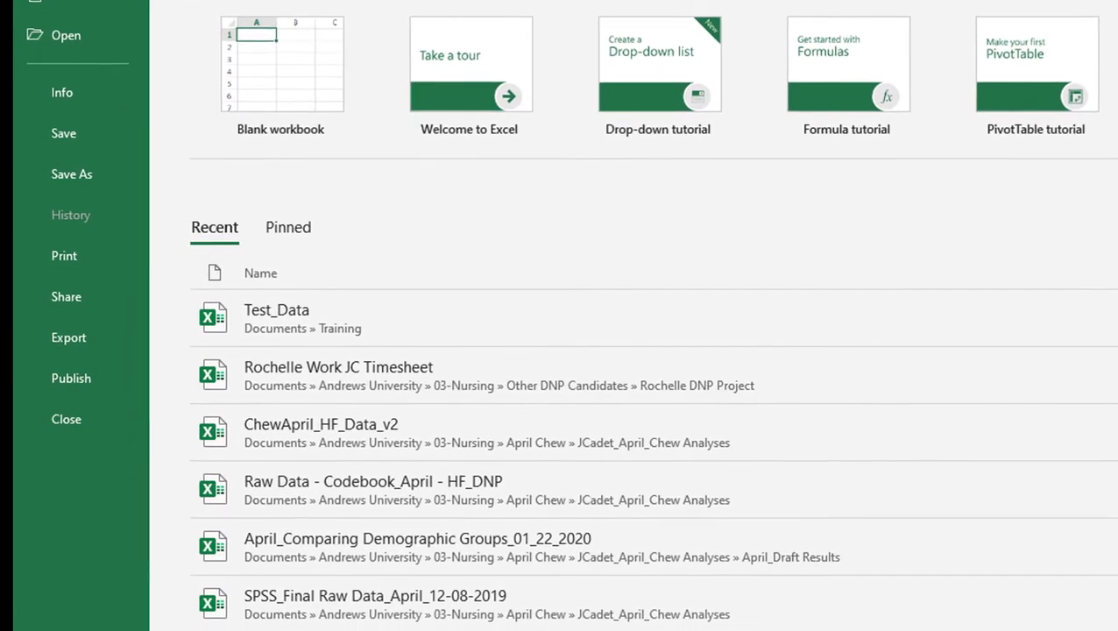
pyautogui.scroll(-3)
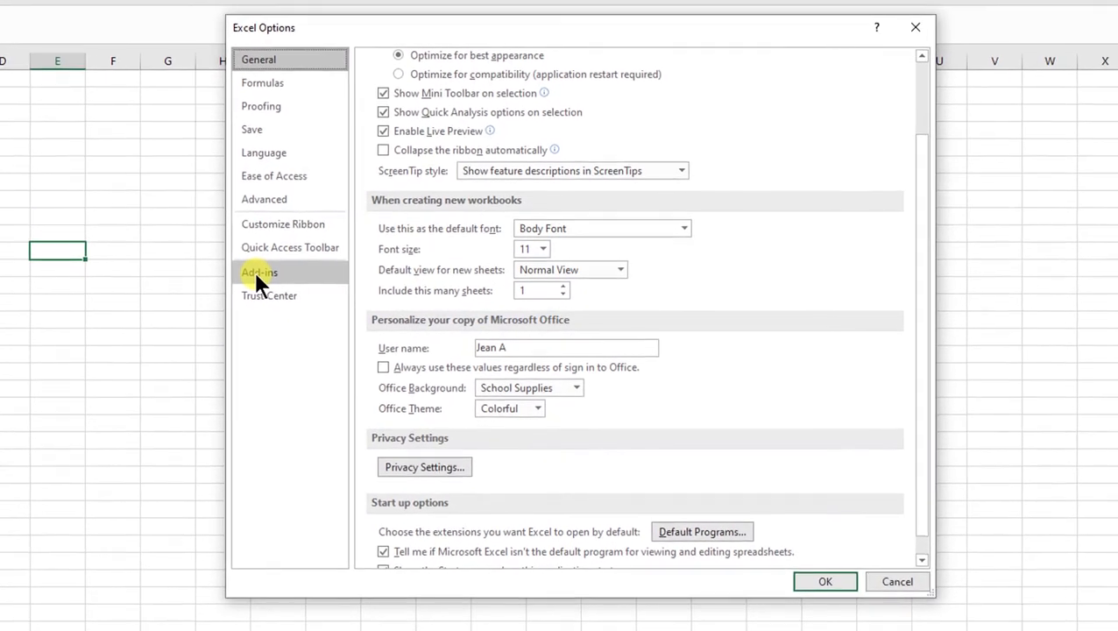
# Show the Add-ins page of Excel Options with Manage set to Excel Add-ins.
pyautogui.click(259, 274)
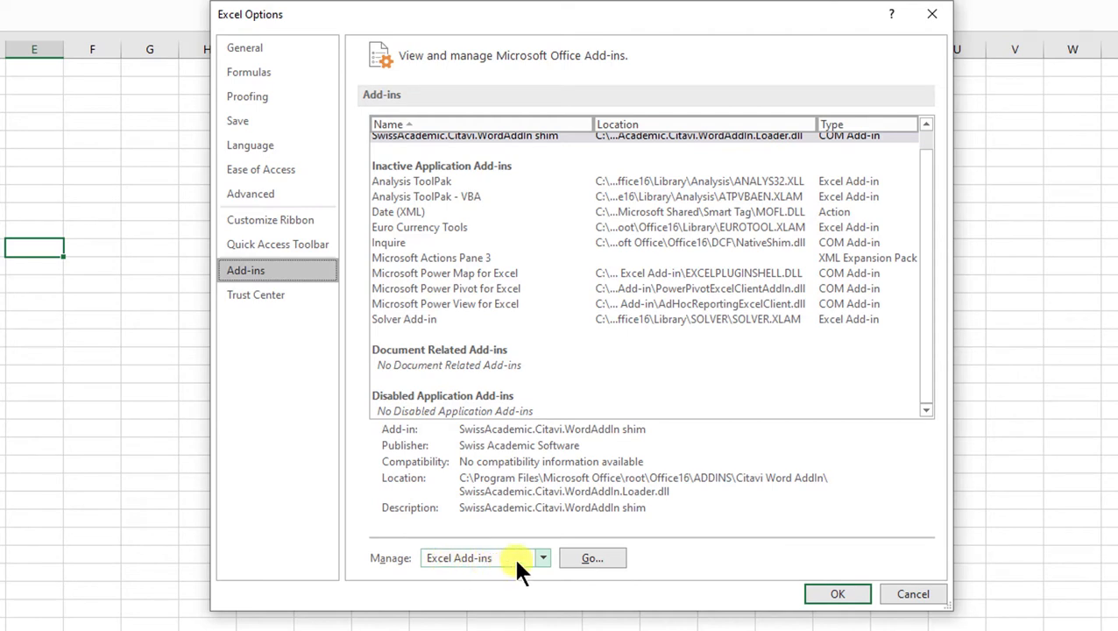
pyautogui.click(543, 558)
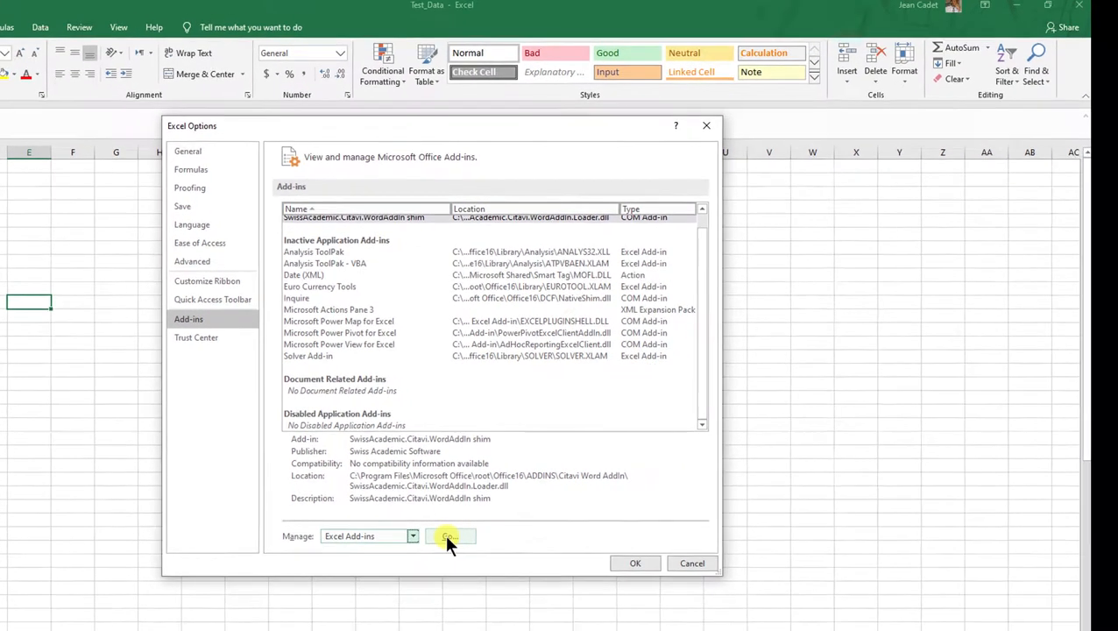
# Enable the Analysis ToolPak and Analysis ToolPak - VBA add-ins and confirm with OK.
pyautogui.click(449, 537)
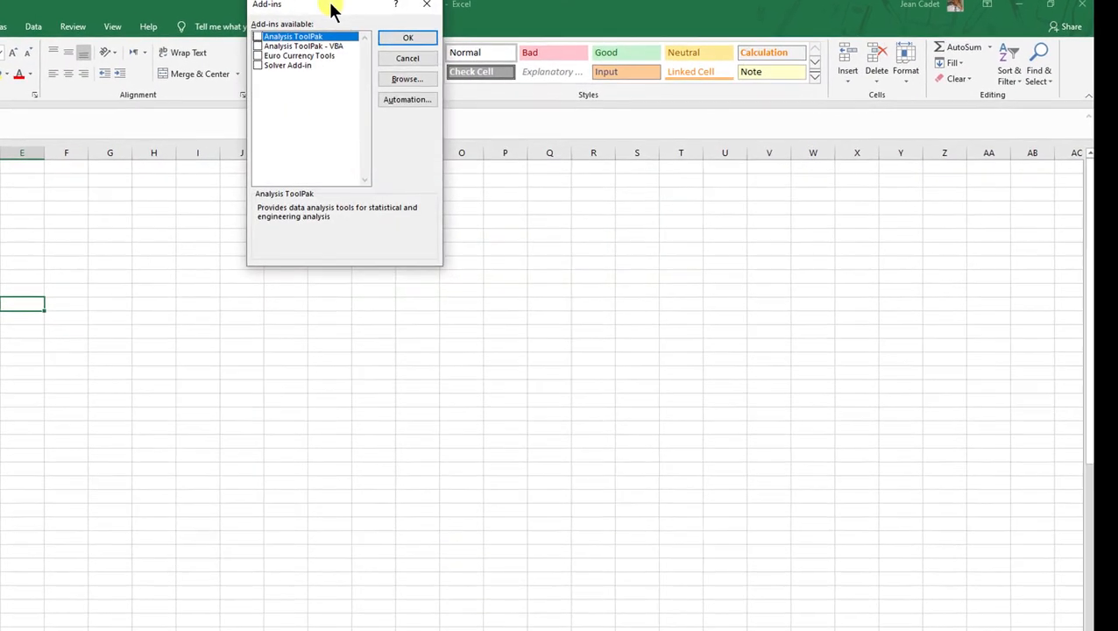
pyautogui.moveTo(331, 3); pyautogui.dragTo(477, 160)
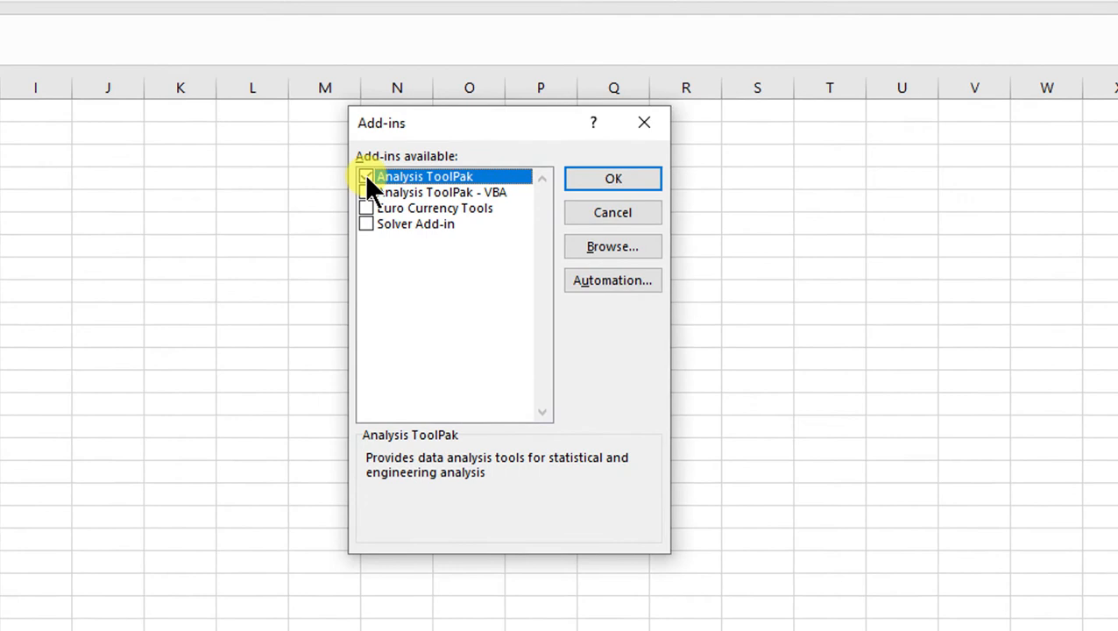
pyautogui.click(365, 175)
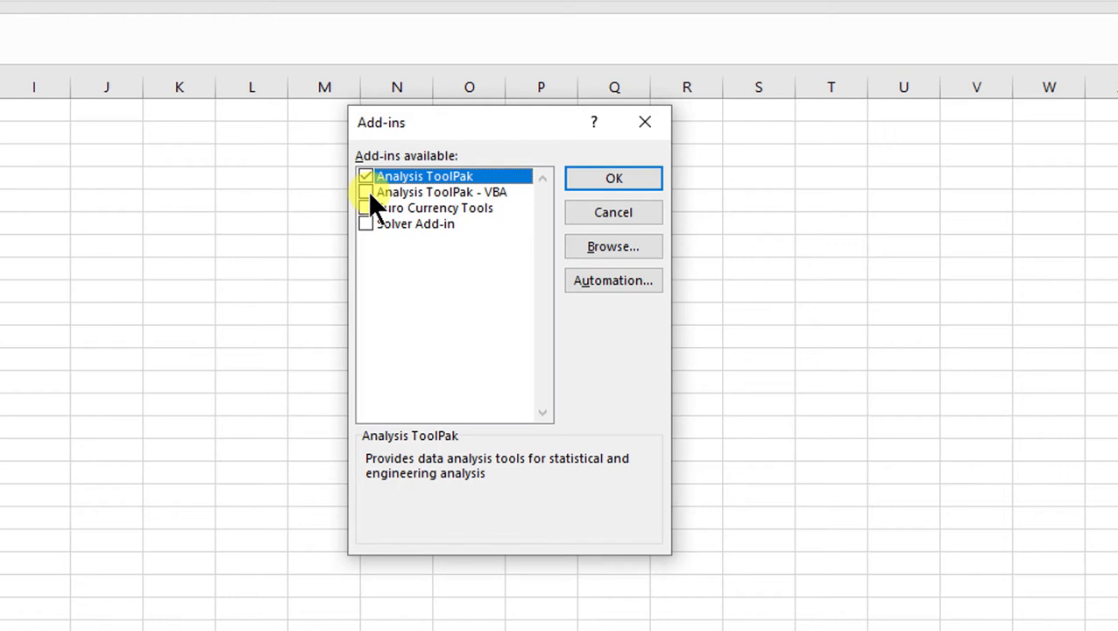
pyautogui.click(365, 191)
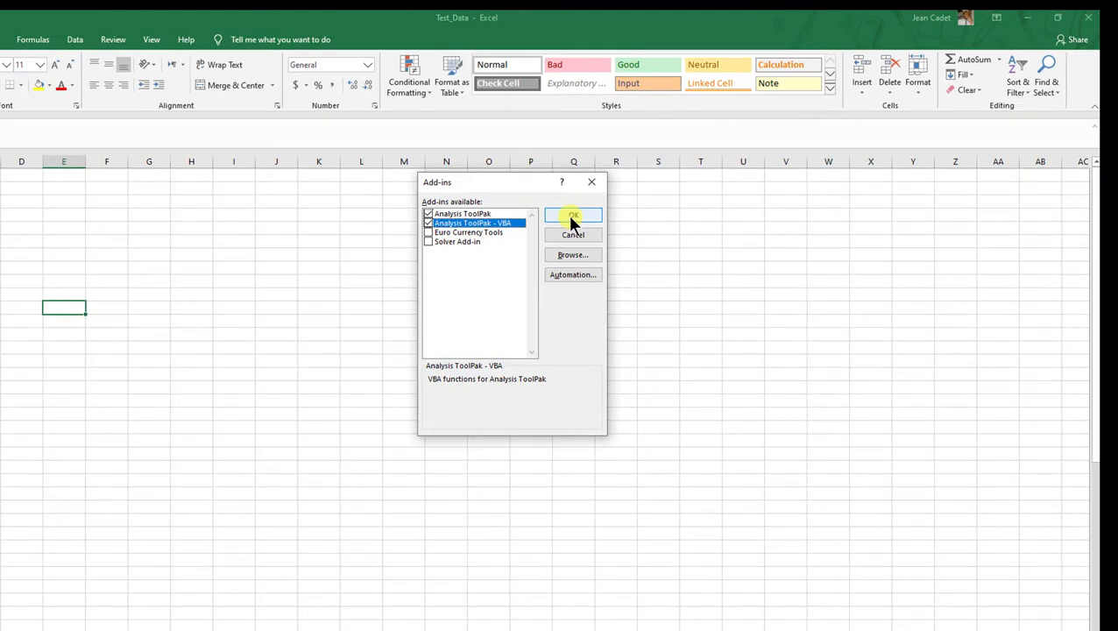
pyautogui.click(571, 214)
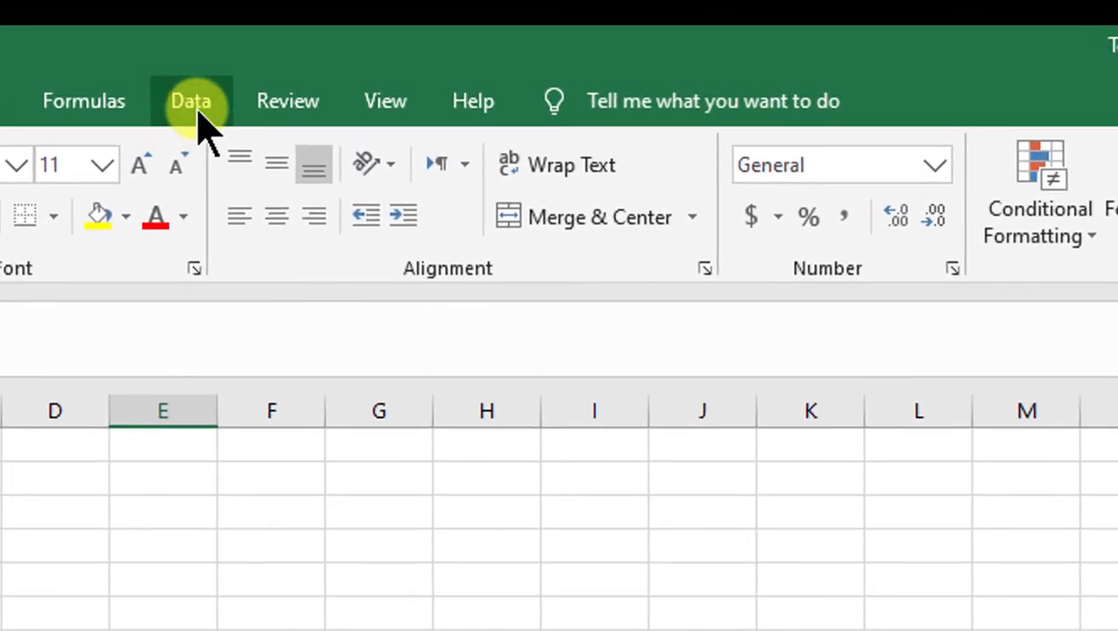
# Show the Data ribbon, now containing the Data Analysis command in its Analysis group.
pyautogui.click(191, 100)
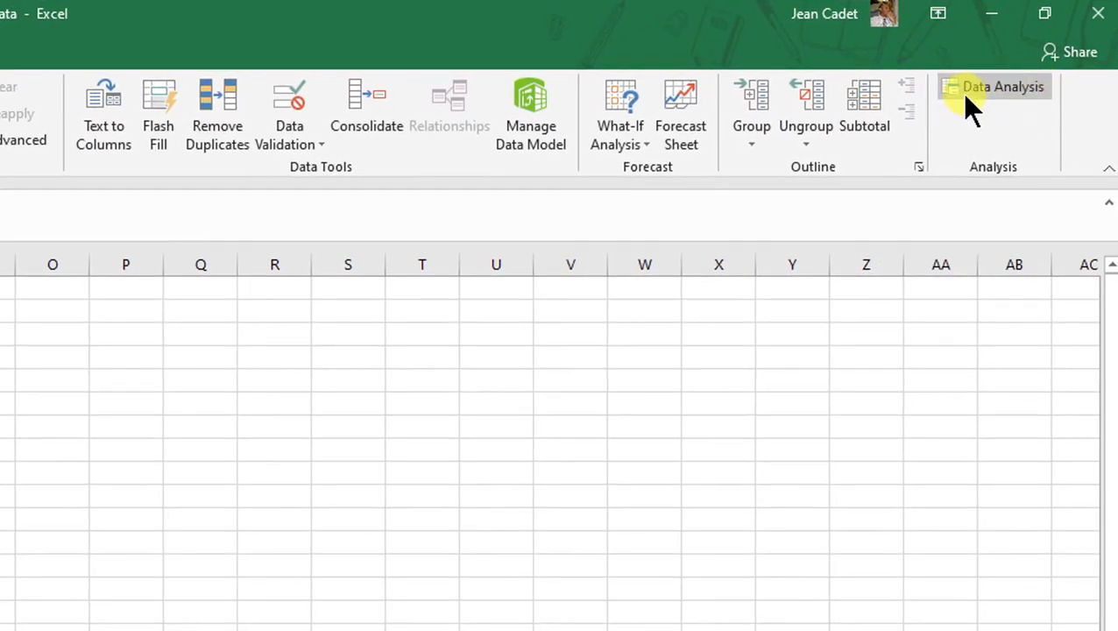
pyautogui.moveTo(1016, 119)
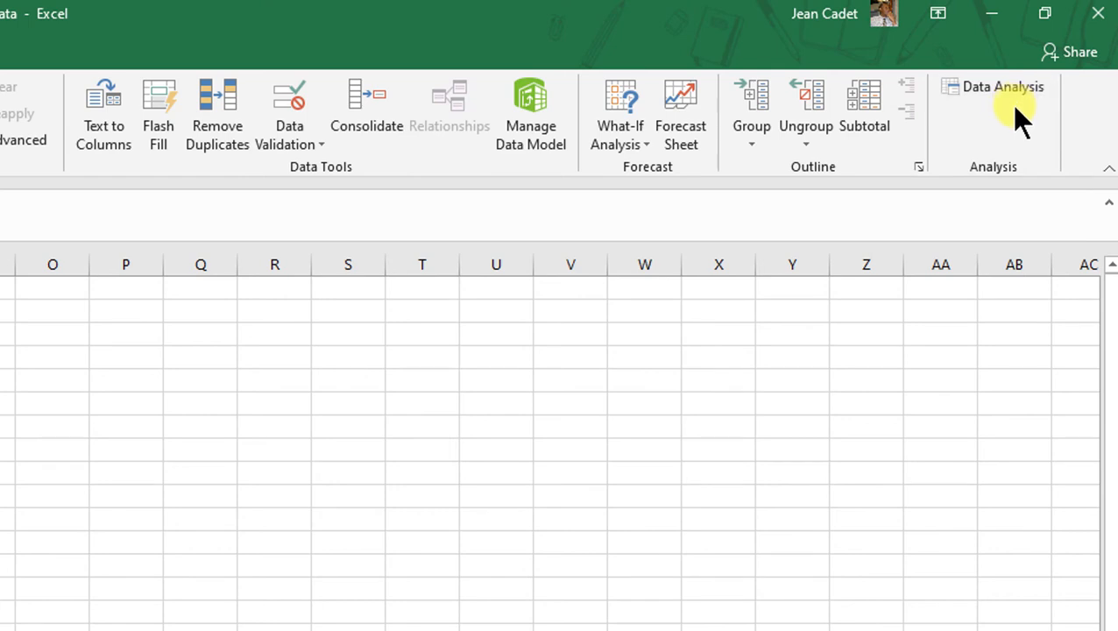
pyautogui.moveTo(1052, 131)
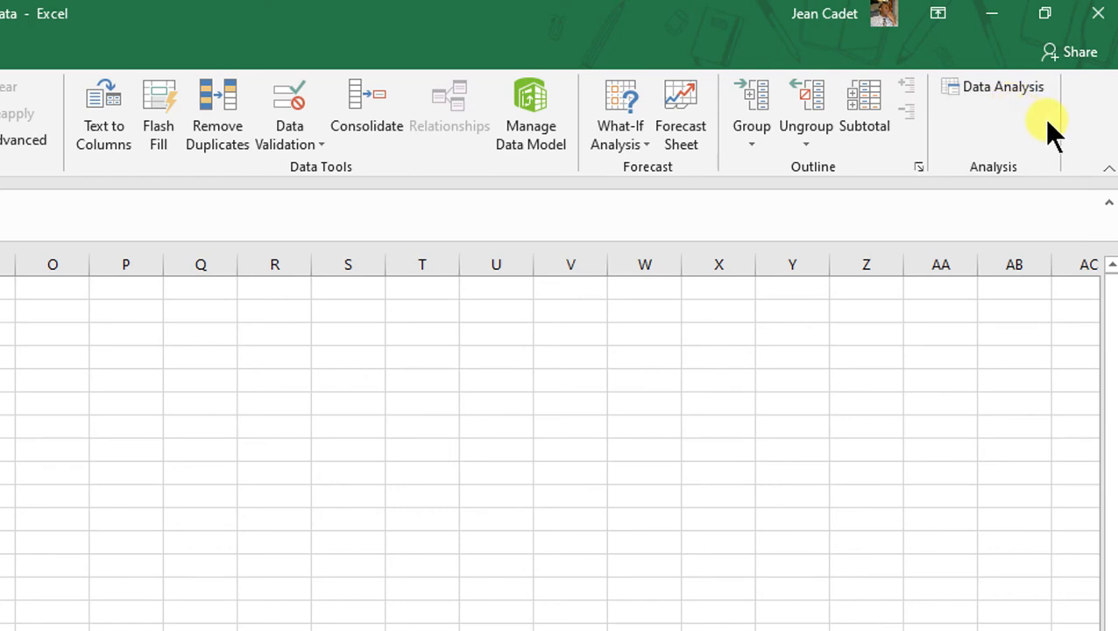
pyautogui.moveTo(1002, 86)
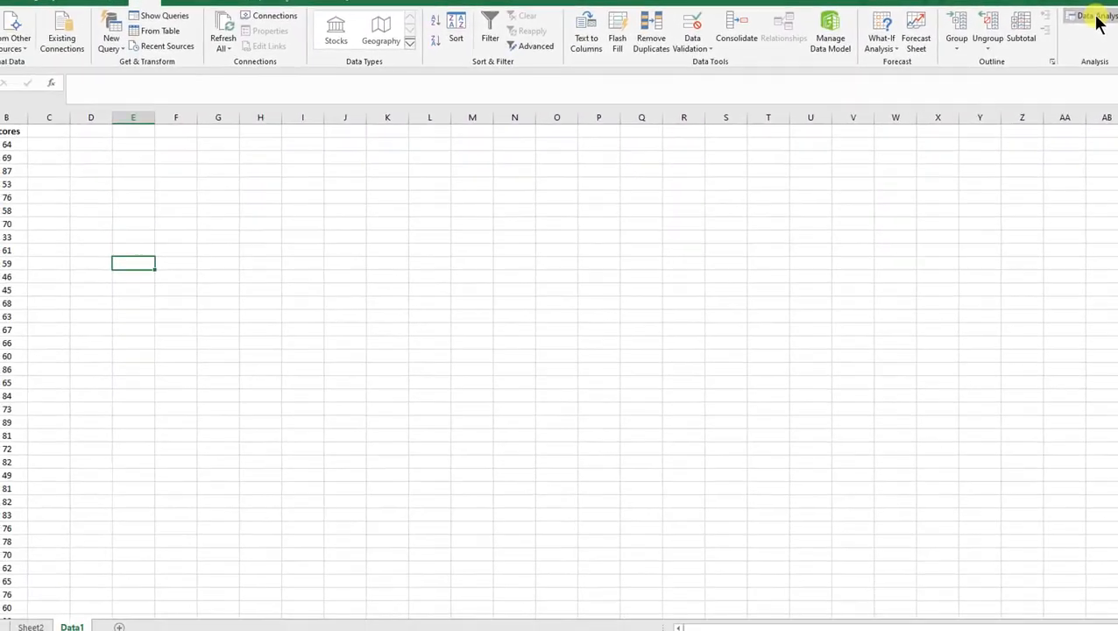
# Launch the Data Analysis dialog listing Anova, Correlation and Descriptive Statistics tools.
pyautogui.click(1091, 15)
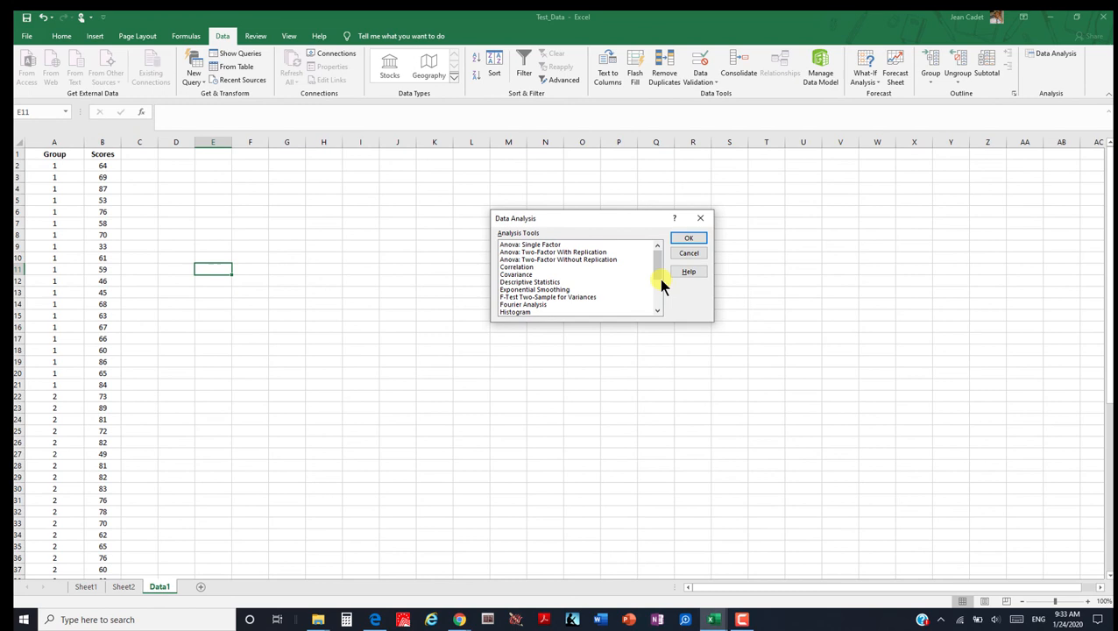
pyautogui.moveTo(681, 301)
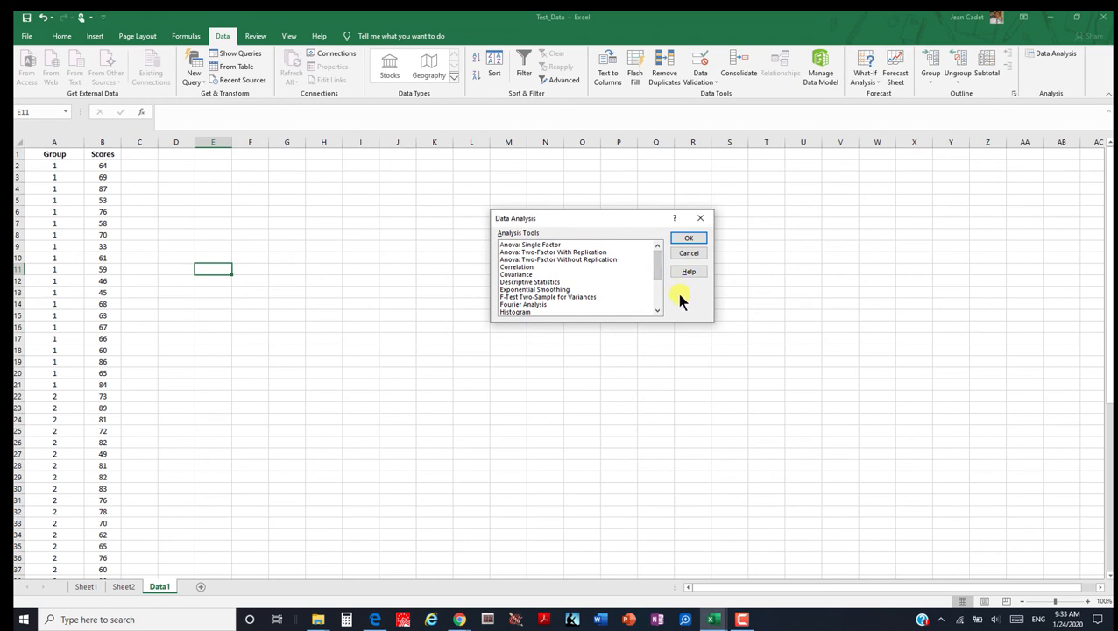